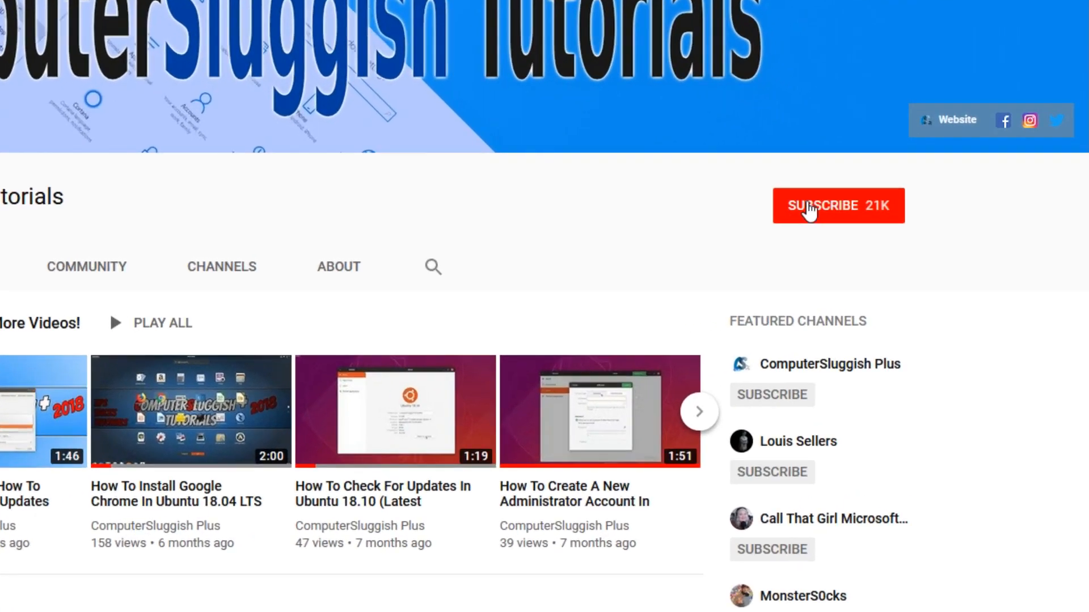
# Launch Magnifier from taskbar search, running as a lens at 200%
pyautogui.click(838, 205)
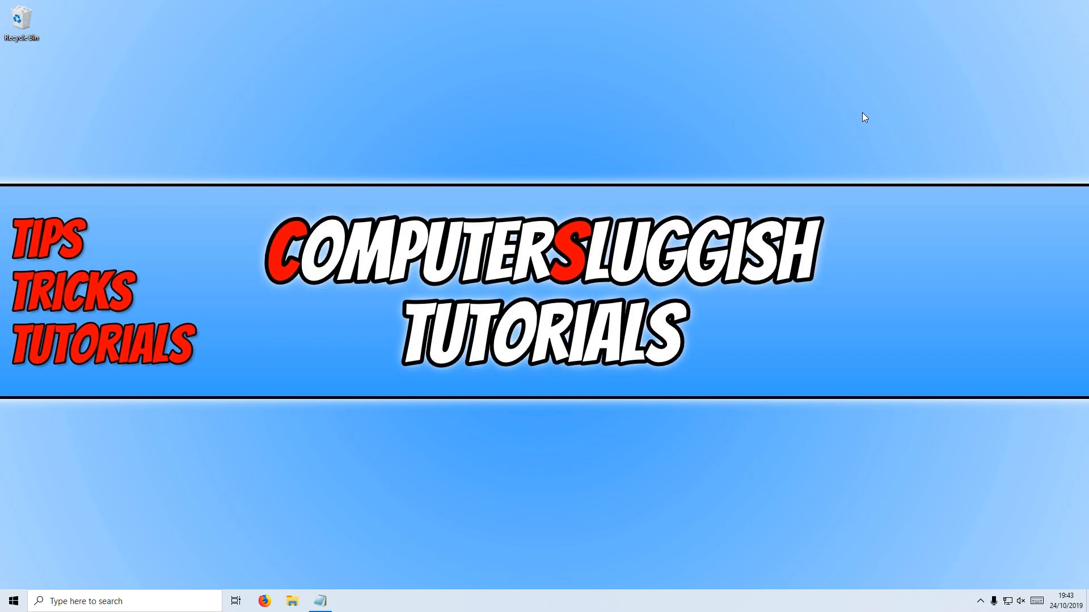
pyautogui.moveTo(594, 154)
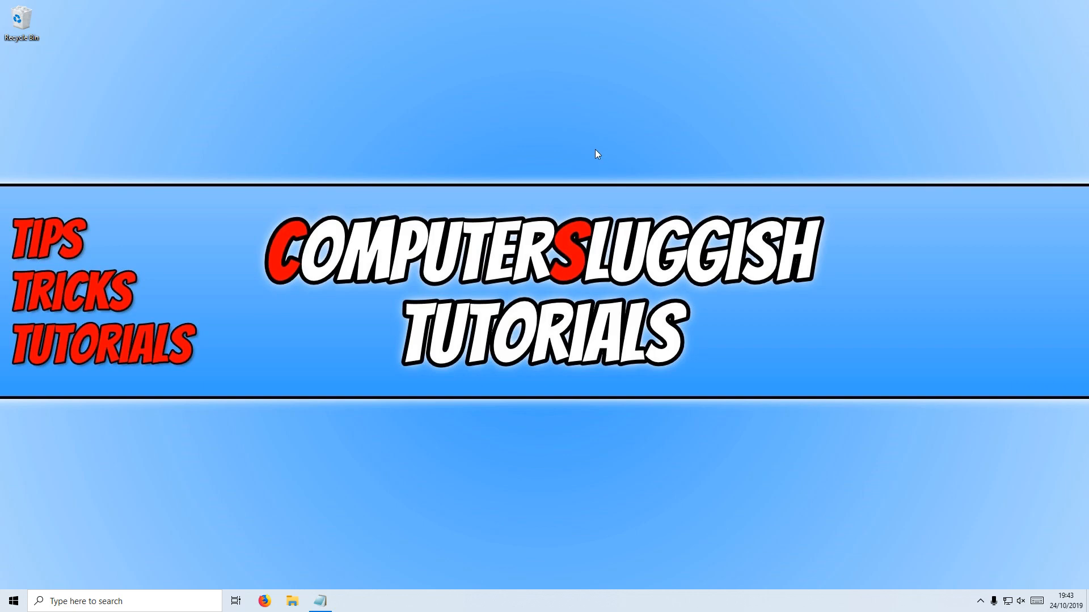
pyautogui.write('magnifier')
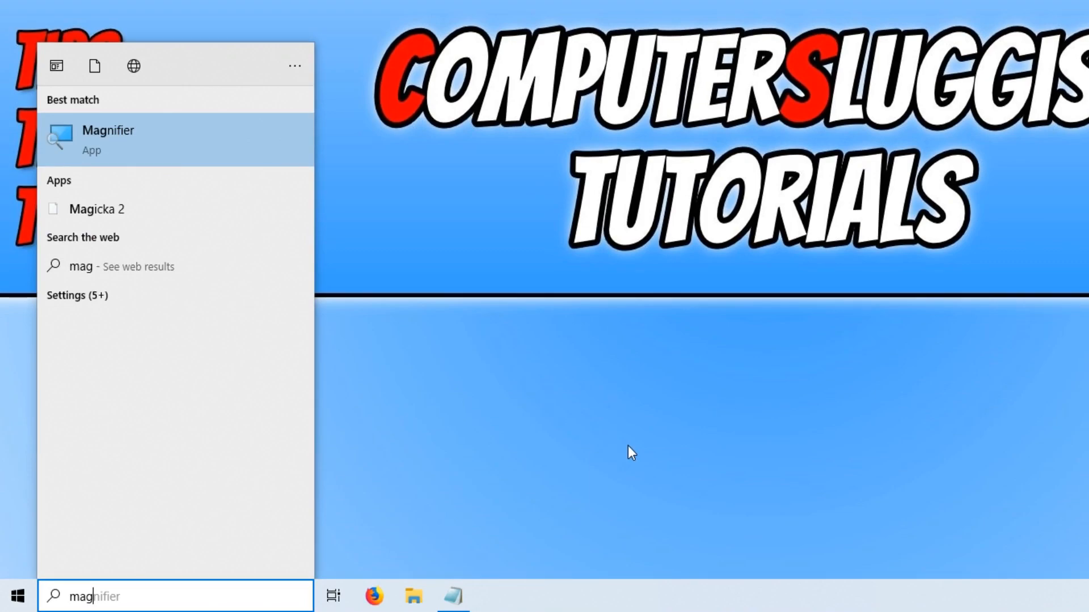
pyautogui.moveTo(265, 146)
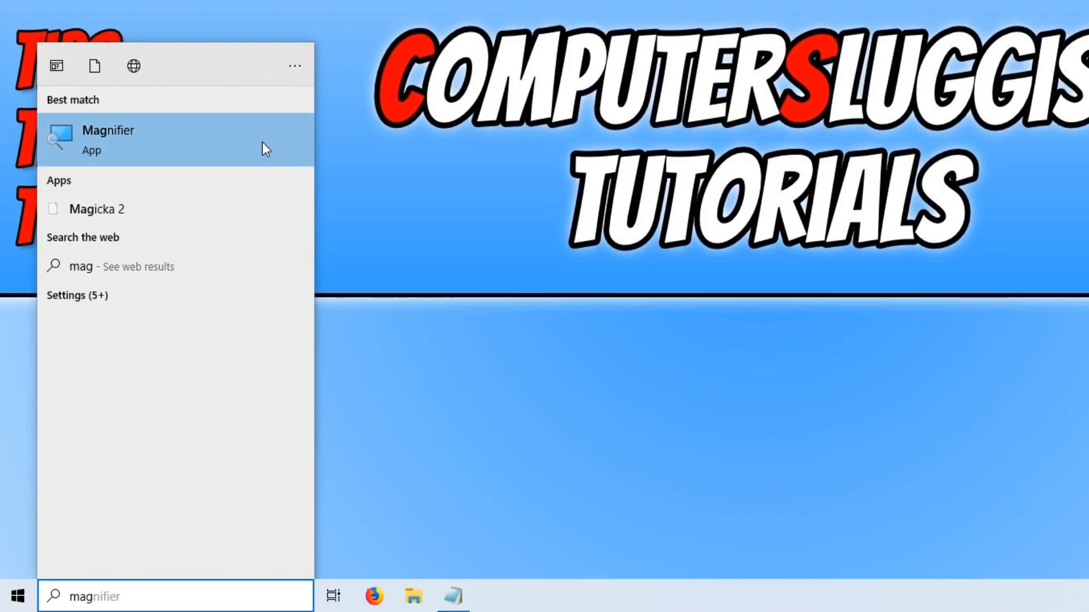
pyautogui.click(109, 139)
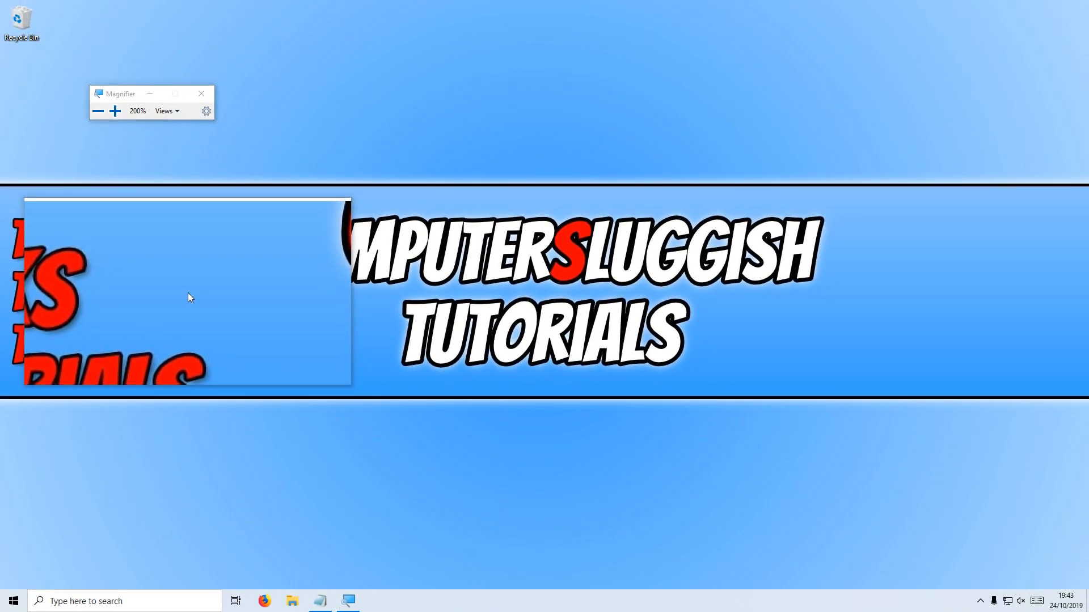
pyautogui.moveTo(433, 264)
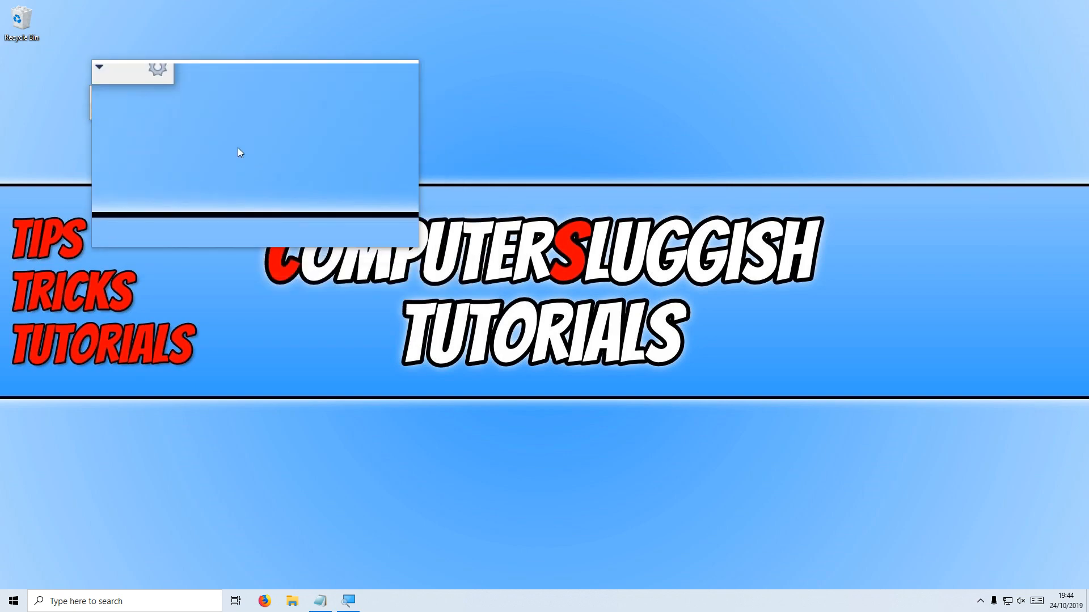
# Switch to Docked view, raise zoom to 500%, and try it on a Notepad note
pyautogui.click(165, 111)
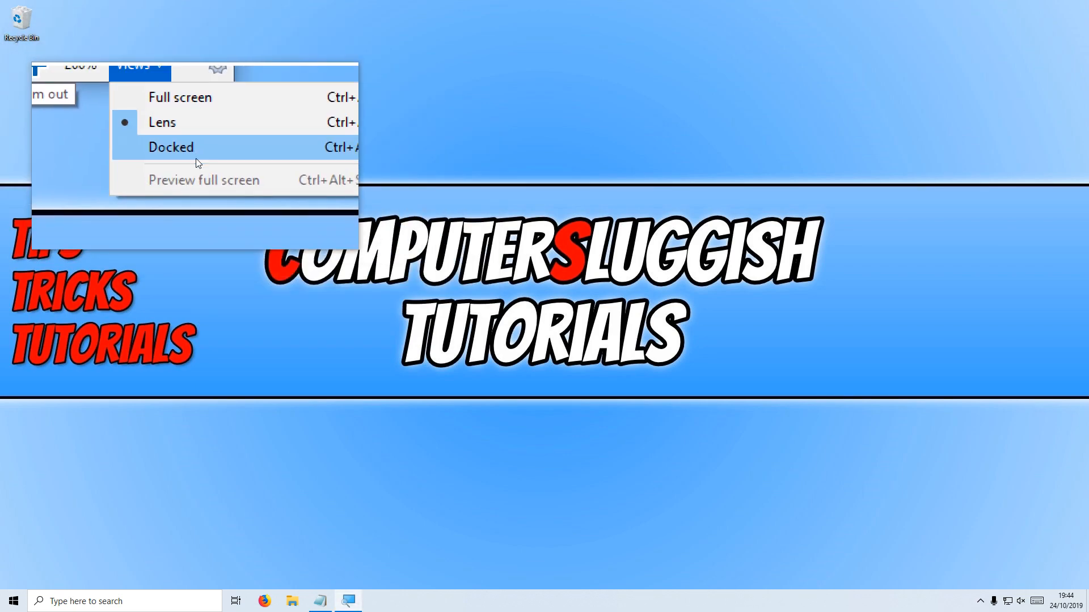
pyautogui.click(170, 147)
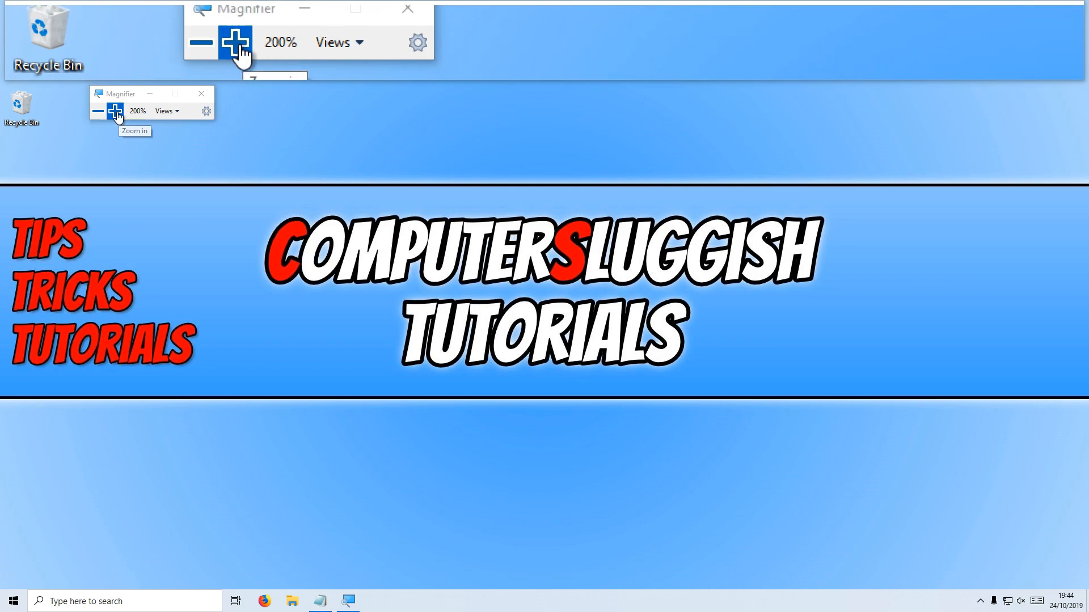
pyautogui.click(114, 111)
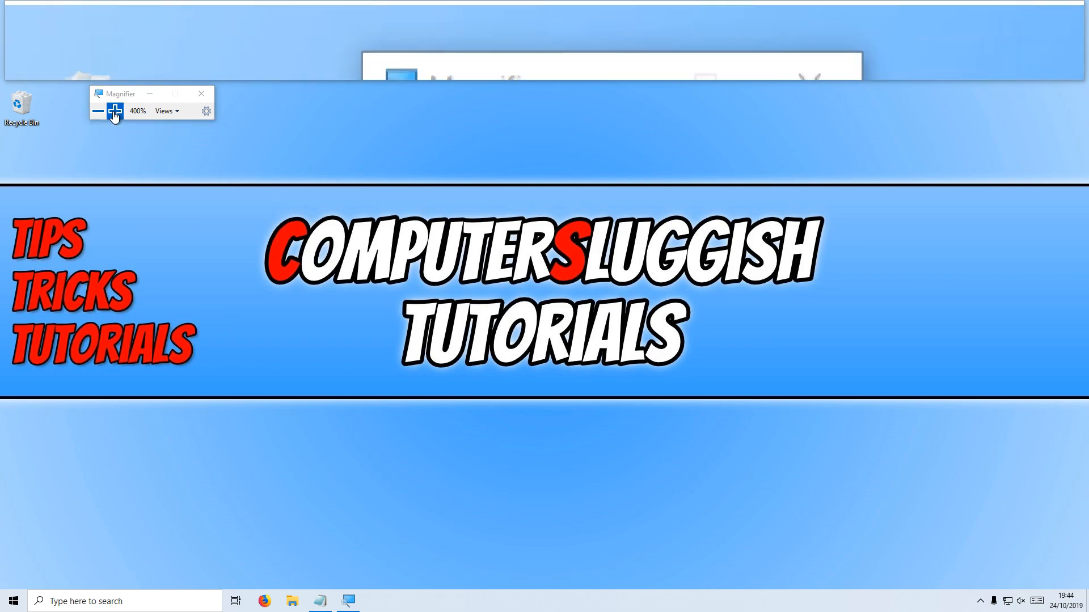
pyautogui.click(114, 111)
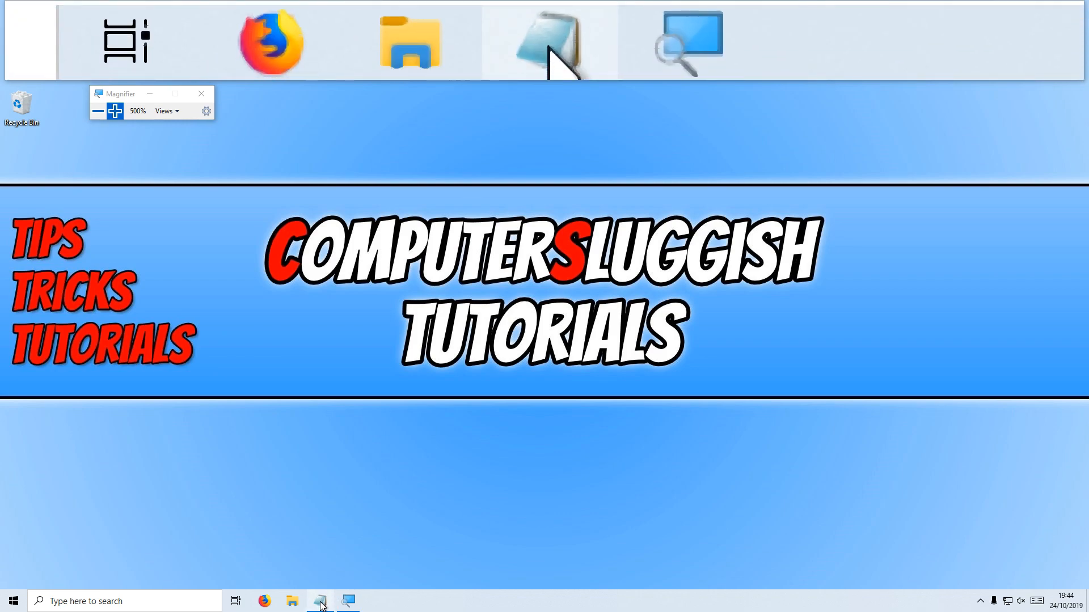
pyautogui.click(319, 601)
pyautogui.write('hello everyone :)')
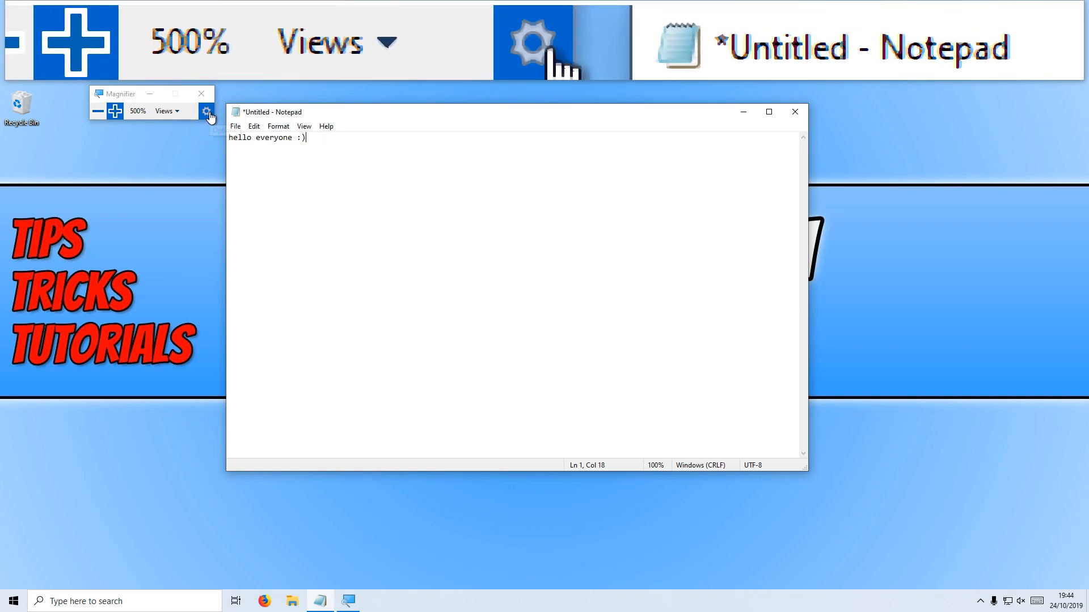
# In Magnifier settings, enable 'Start Magnifier after sign-in' and keep the view Docked
pyautogui.click(207, 111)
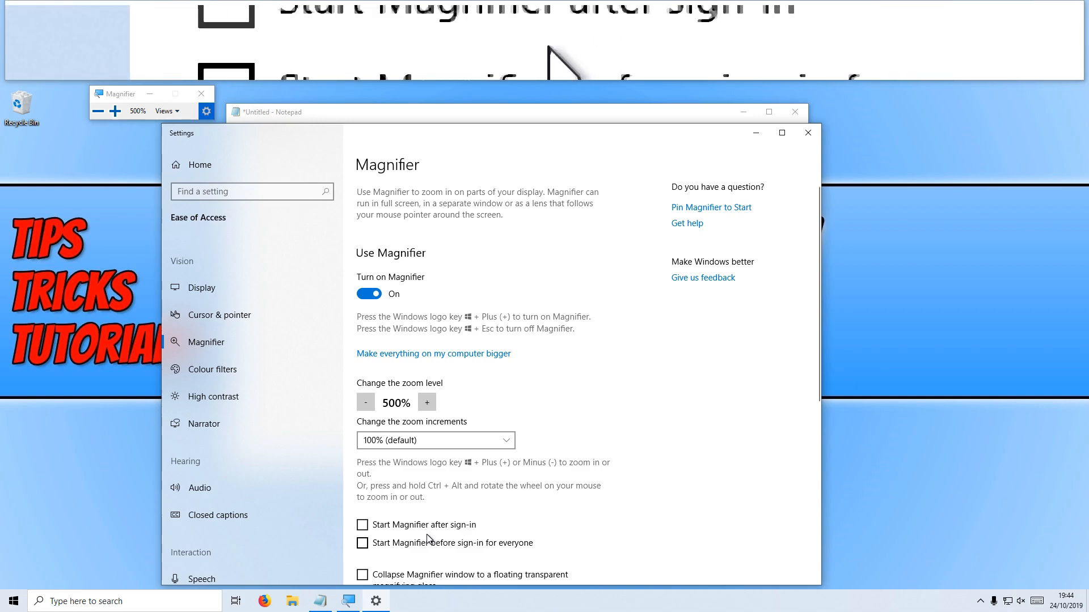
pyautogui.click(362, 524)
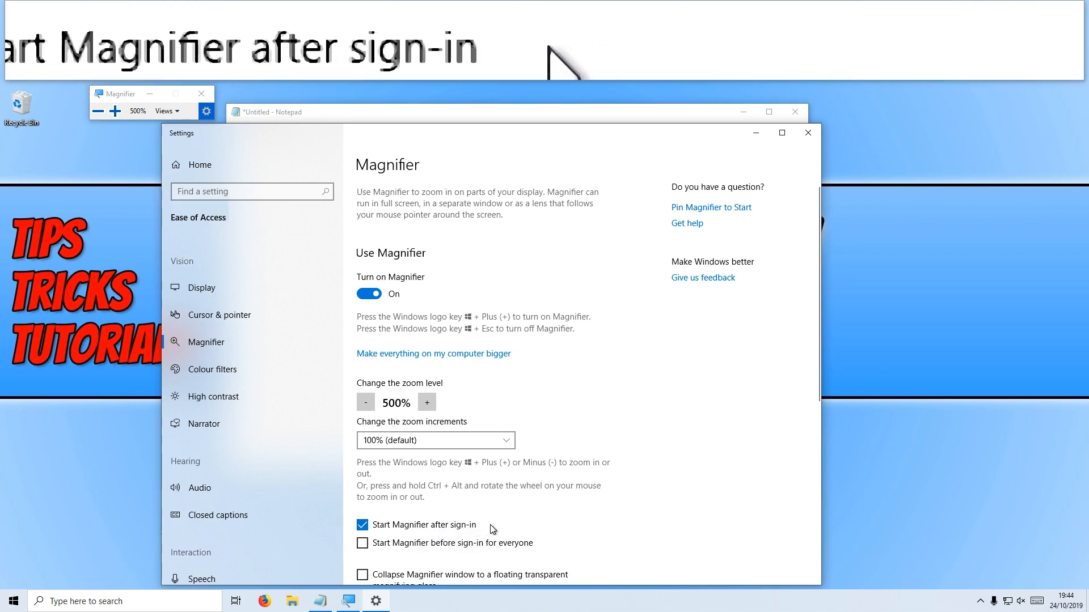
pyautogui.scroll(-3)
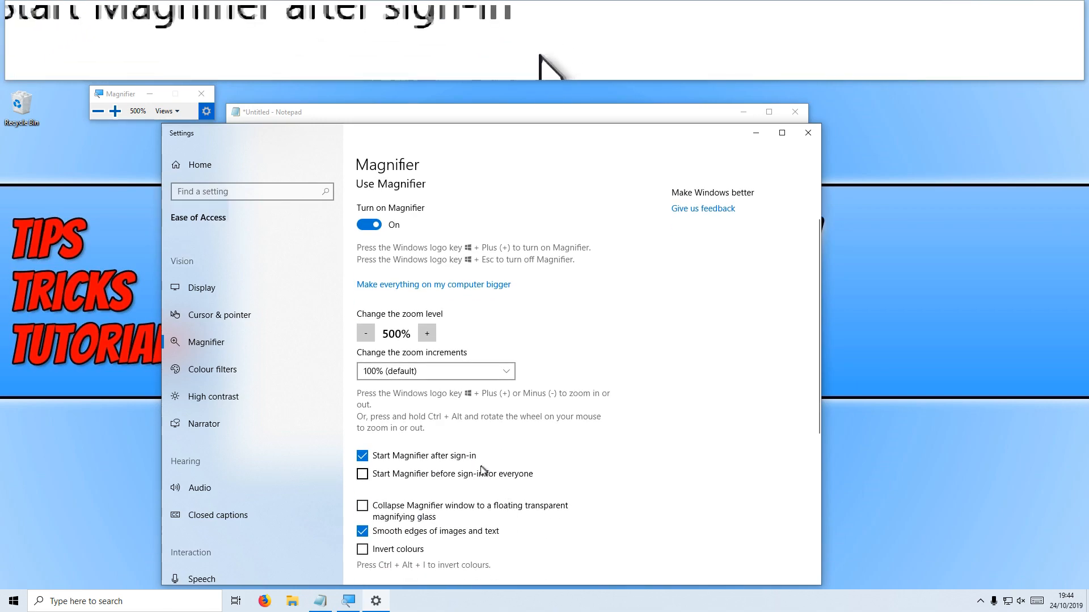
pyautogui.scroll(-3)
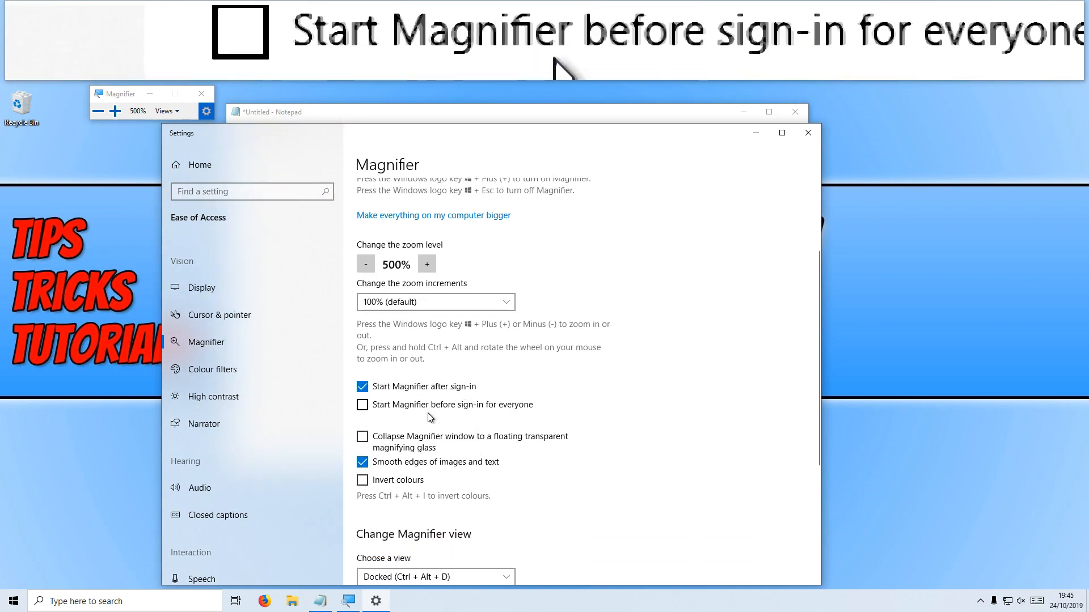
pyautogui.scroll(-3)
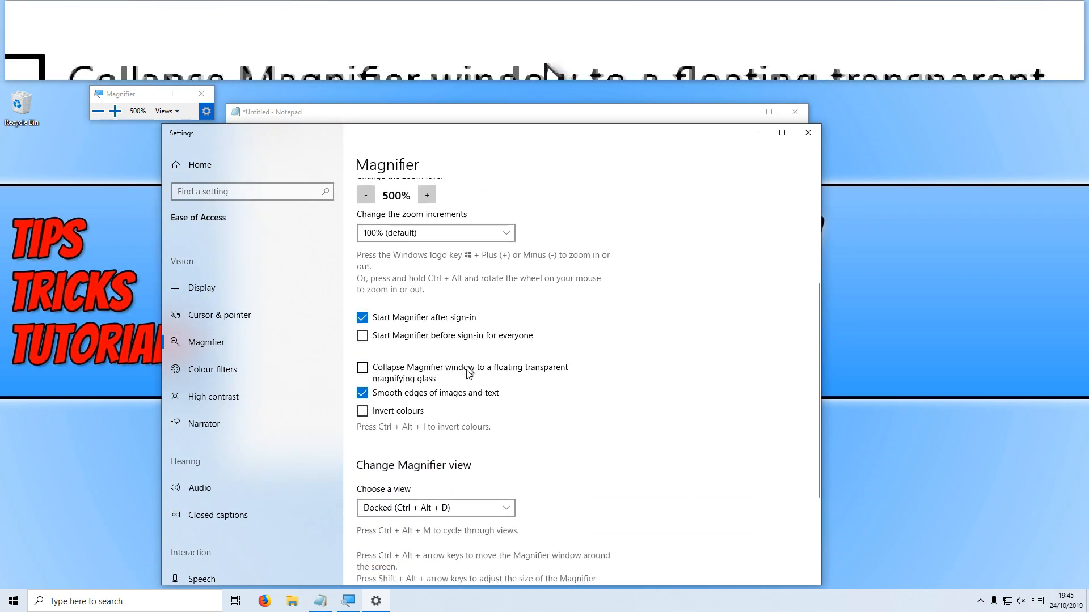
pyautogui.scroll(-3)
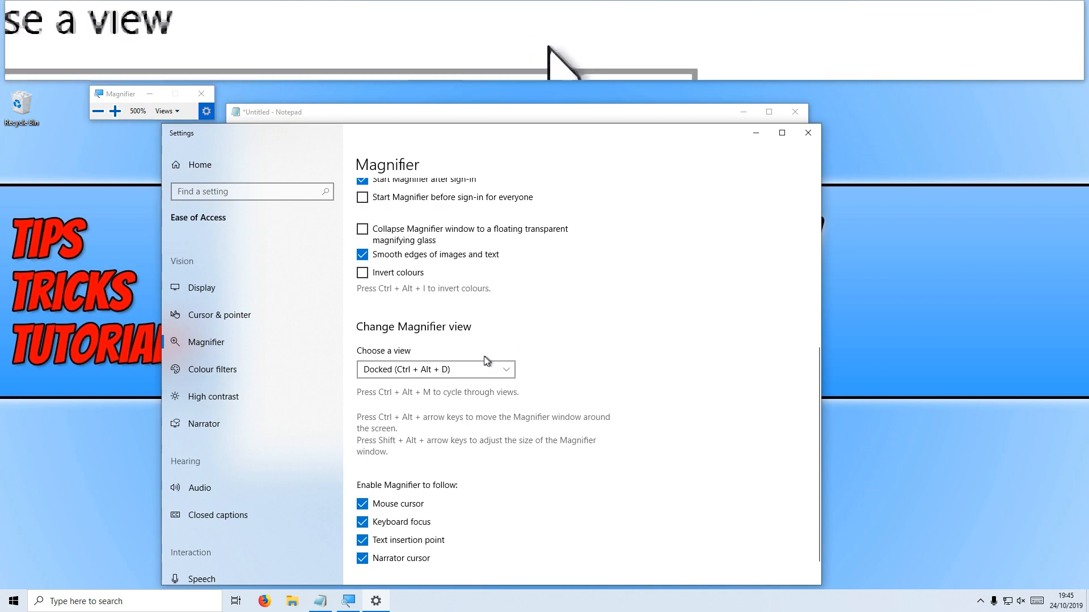
pyautogui.click(435, 370)
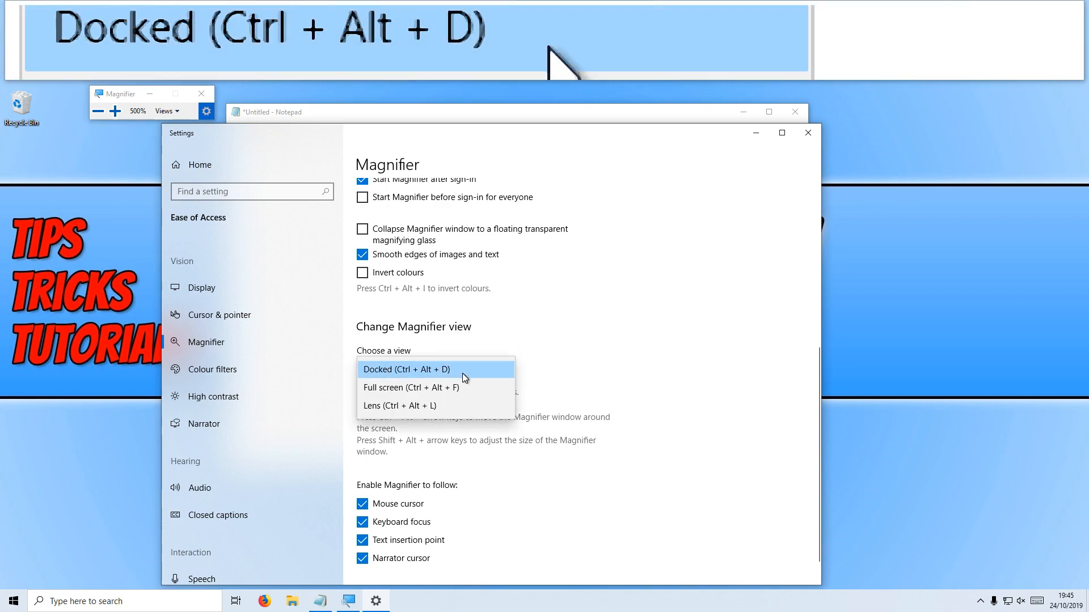
pyautogui.click(435, 370)
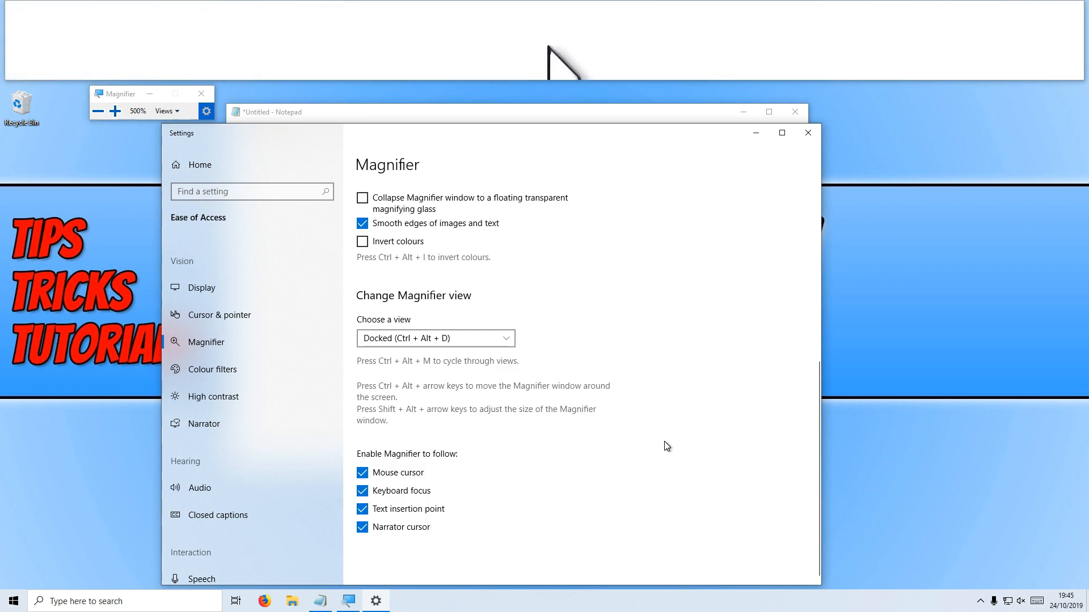
pyautogui.moveTo(663, 447)
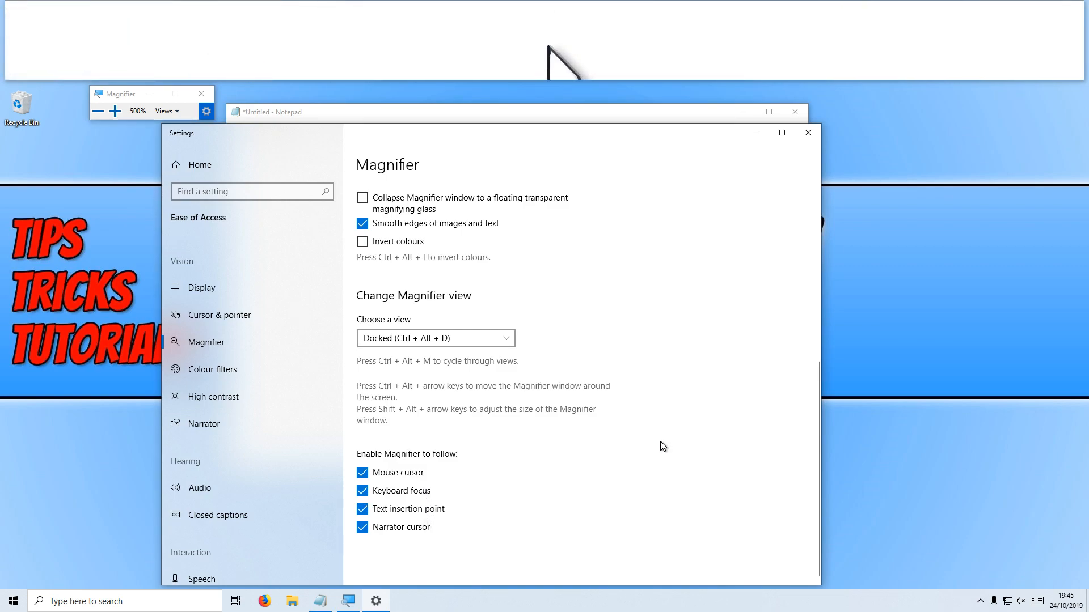